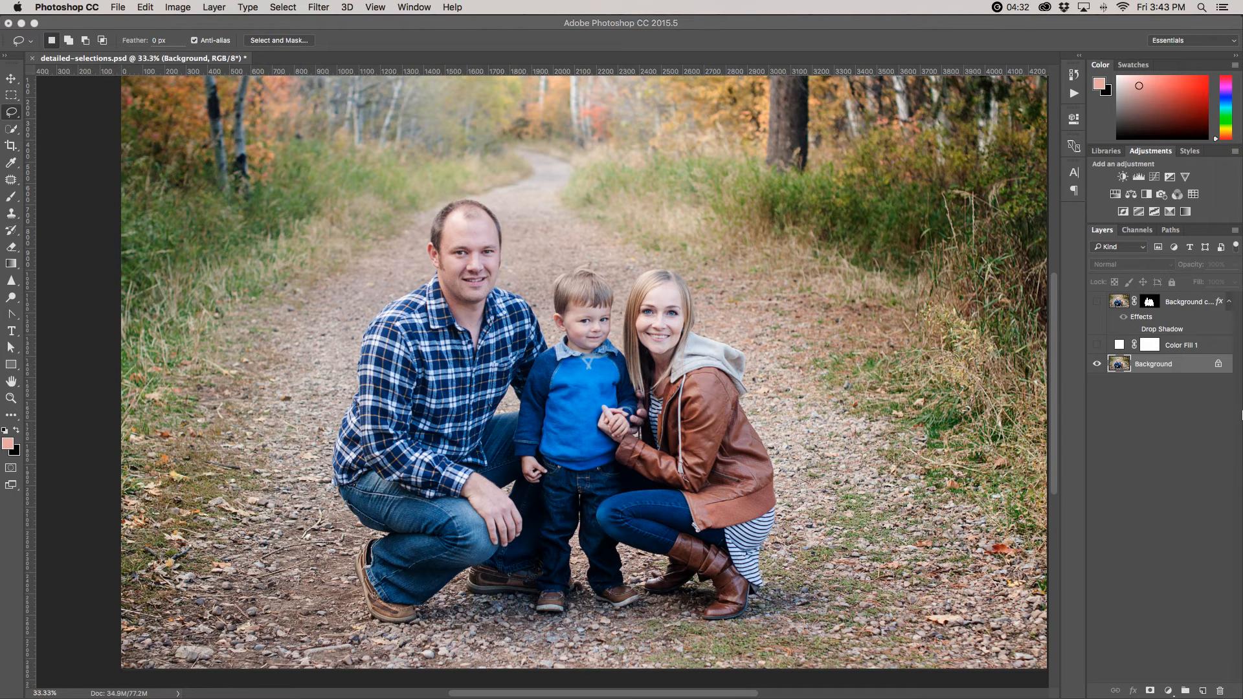
# Step: Toggle the layer eye icons, enter Select and Mask and choose the Onion Skin preview for the family photo
pyautogui.click(1099, 365)
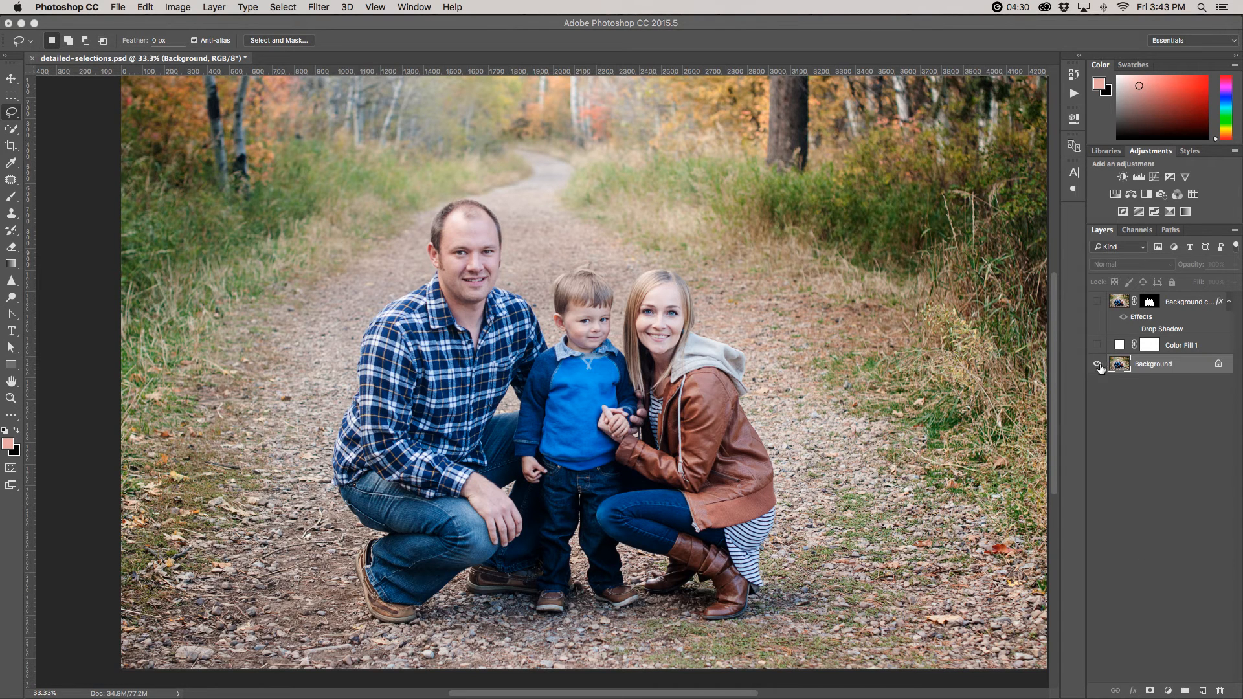
pyautogui.click(1099, 370)
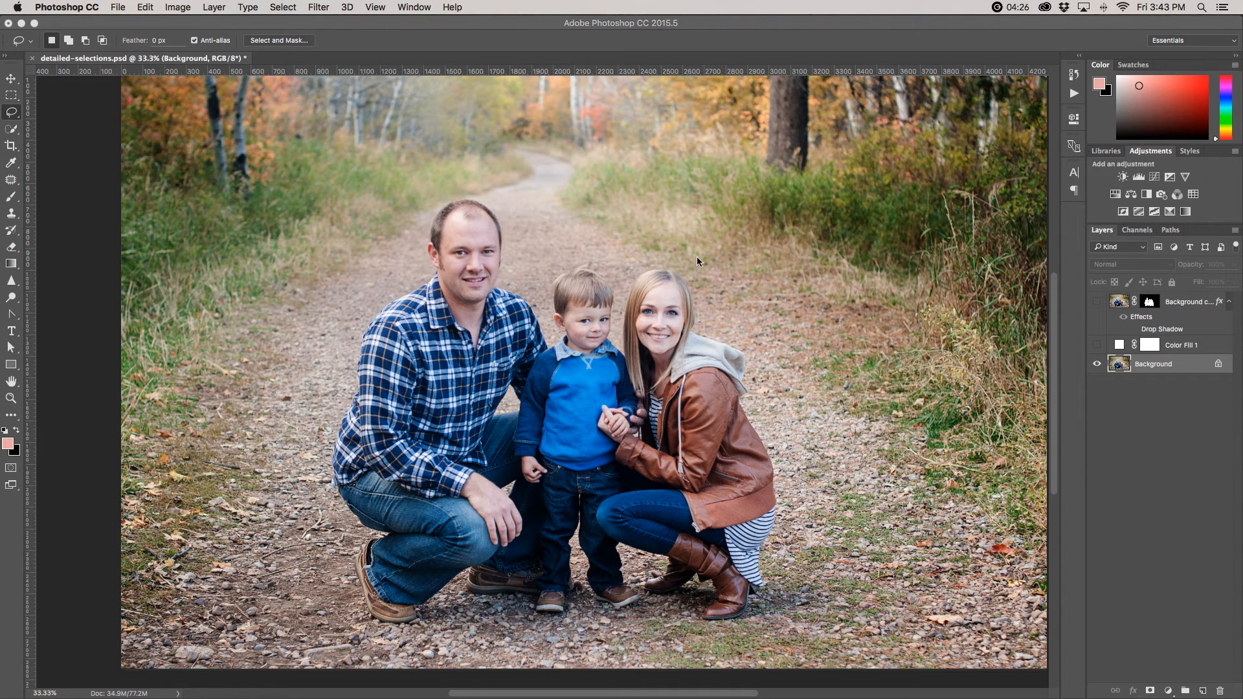
pyautogui.moveTo(539, 292)
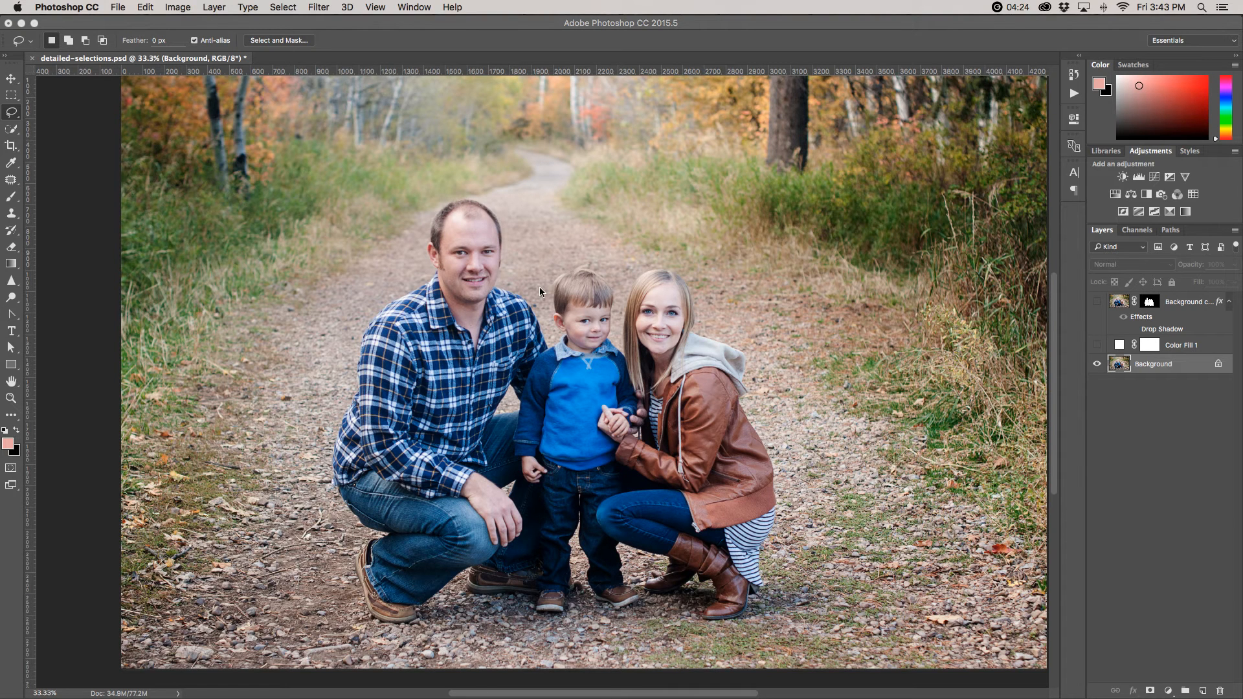
pyautogui.moveTo(349, 353)
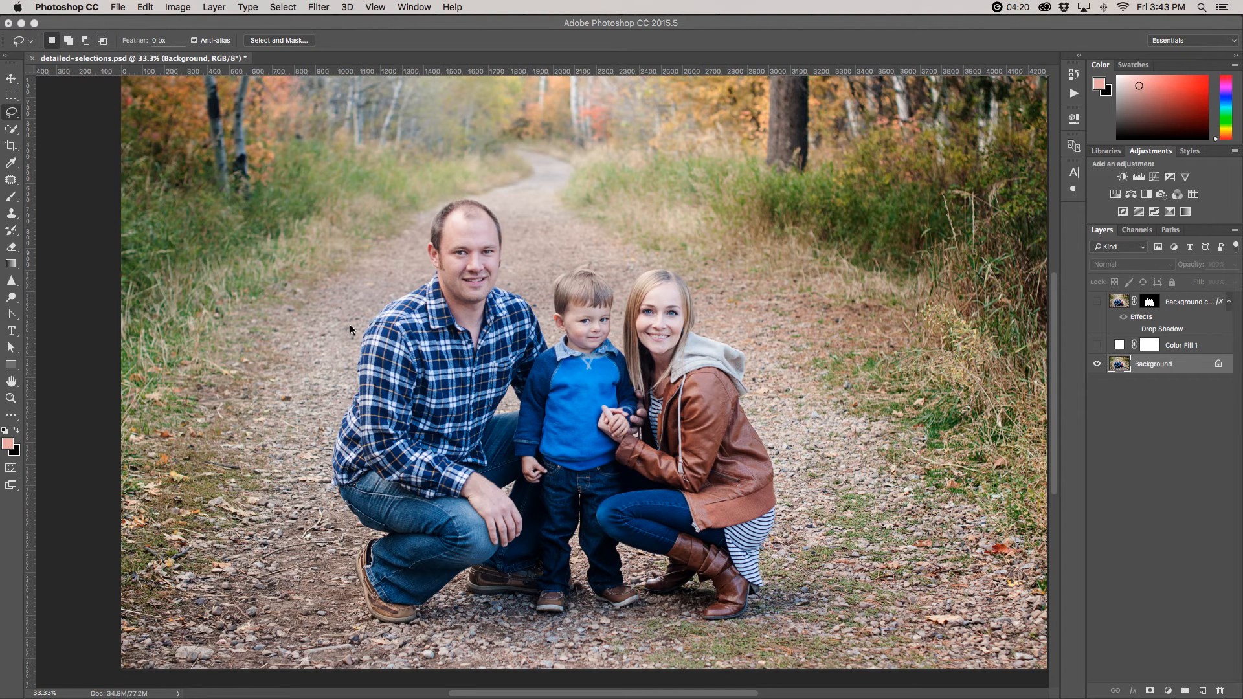
pyautogui.moveTo(272, 208)
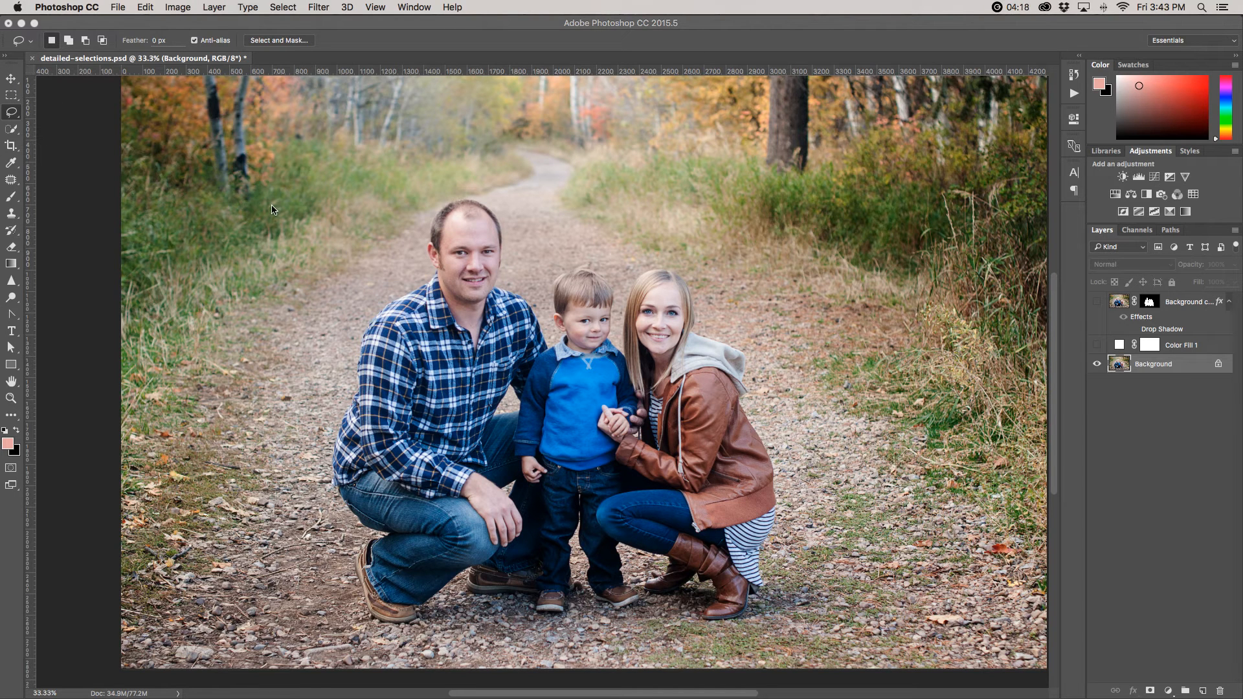
pyautogui.moveTo(10, 157)
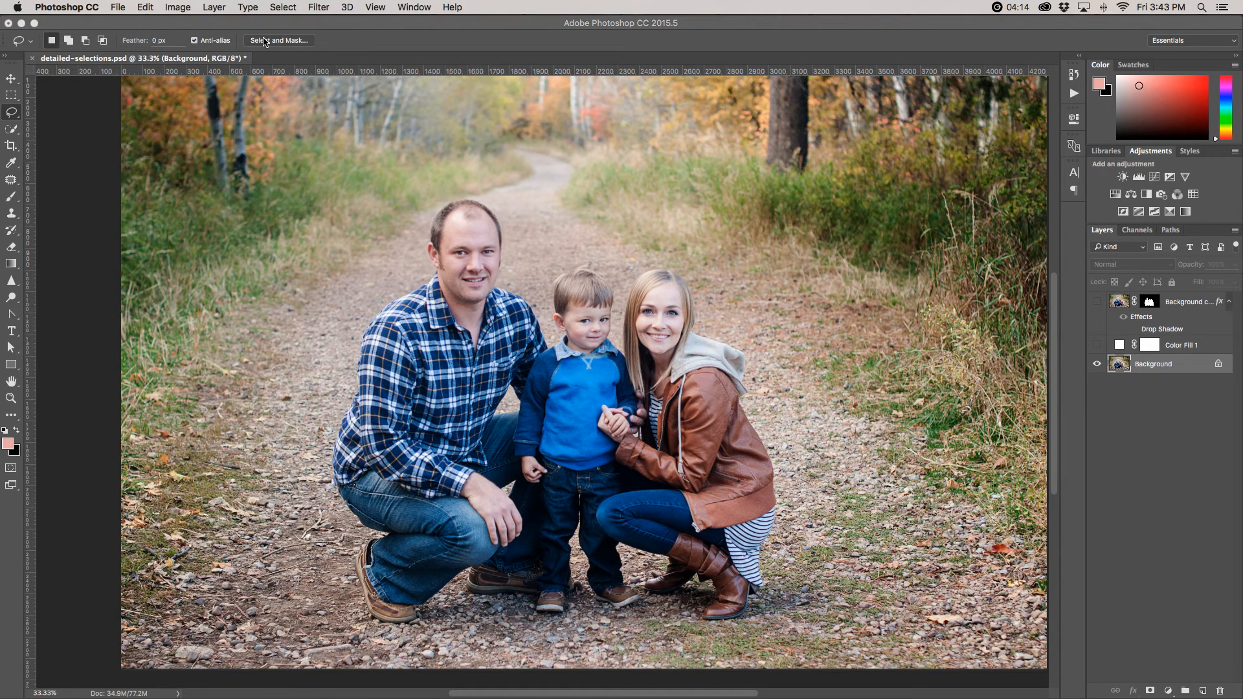
pyautogui.click(278, 40)
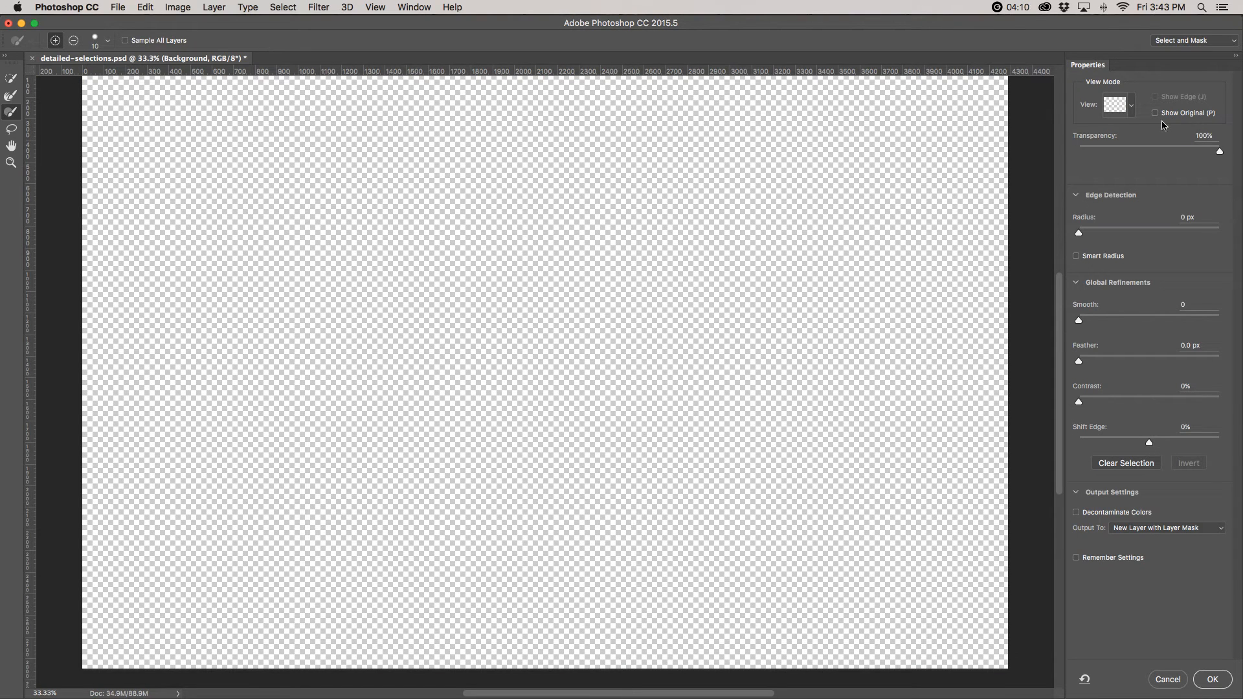
pyautogui.click(1117, 104)
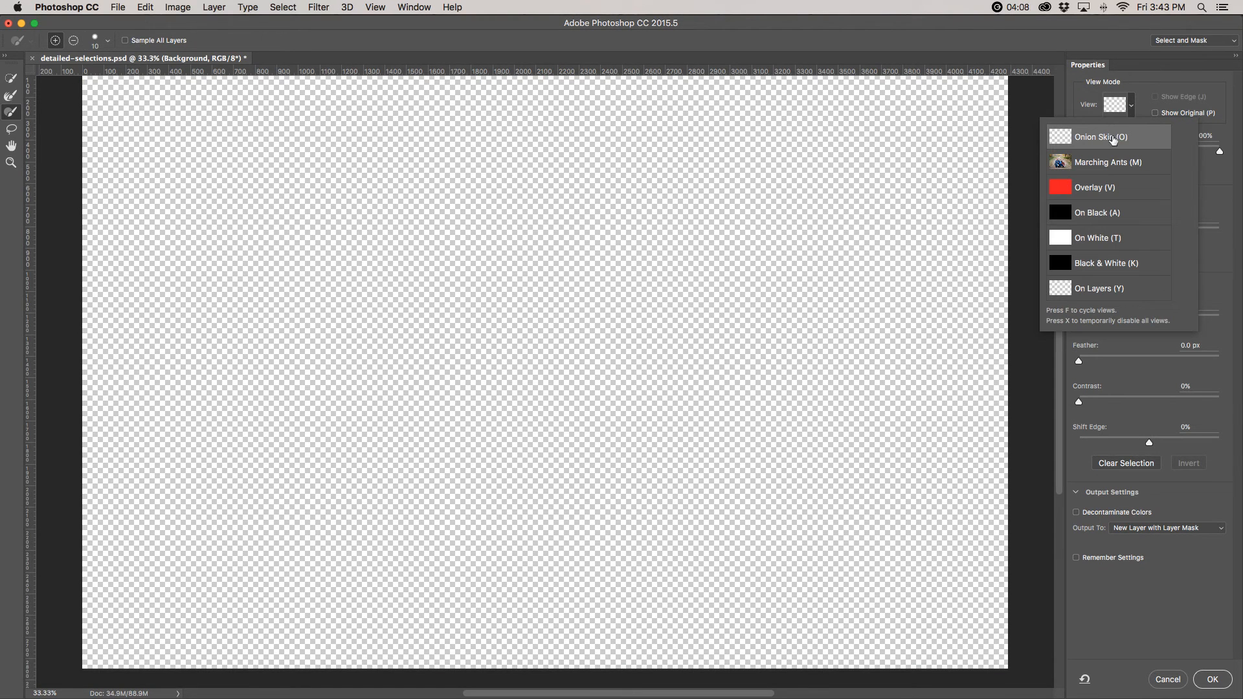
pyautogui.click(1101, 136)
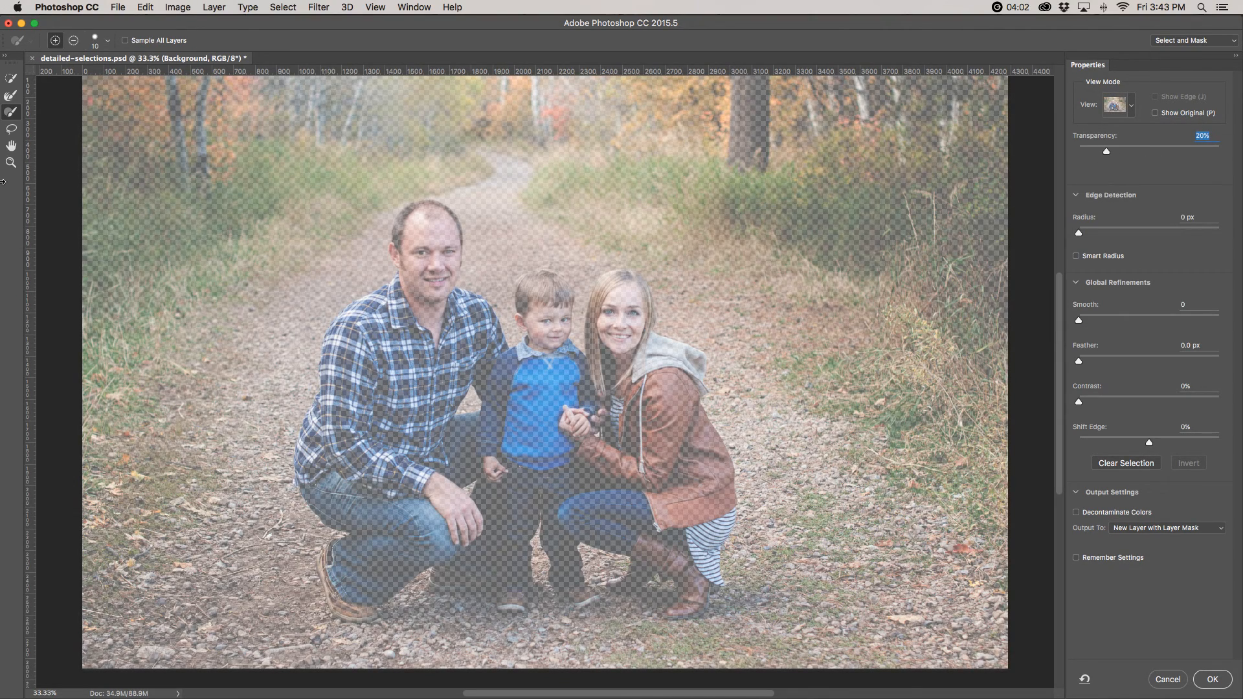
pyautogui.moveTo(12, 79)
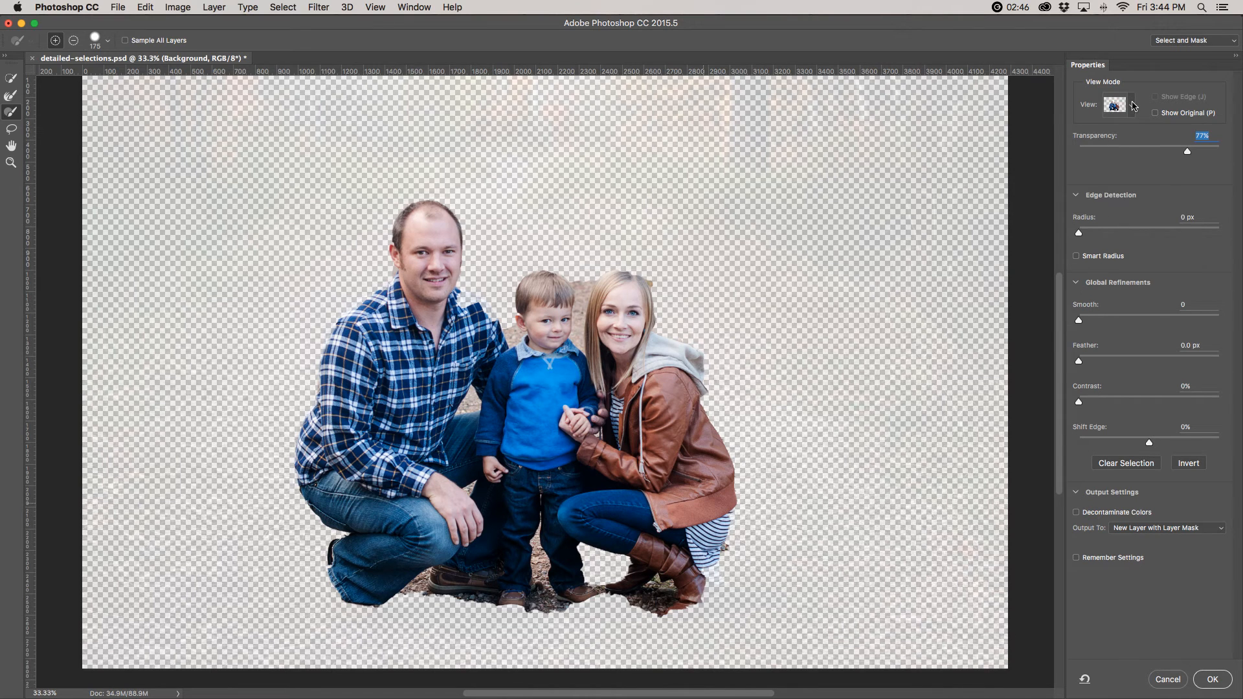
# Step: Try the Overlay preview, then switch the View mode to On White for the family selection
pyautogui.click(1115, 104)
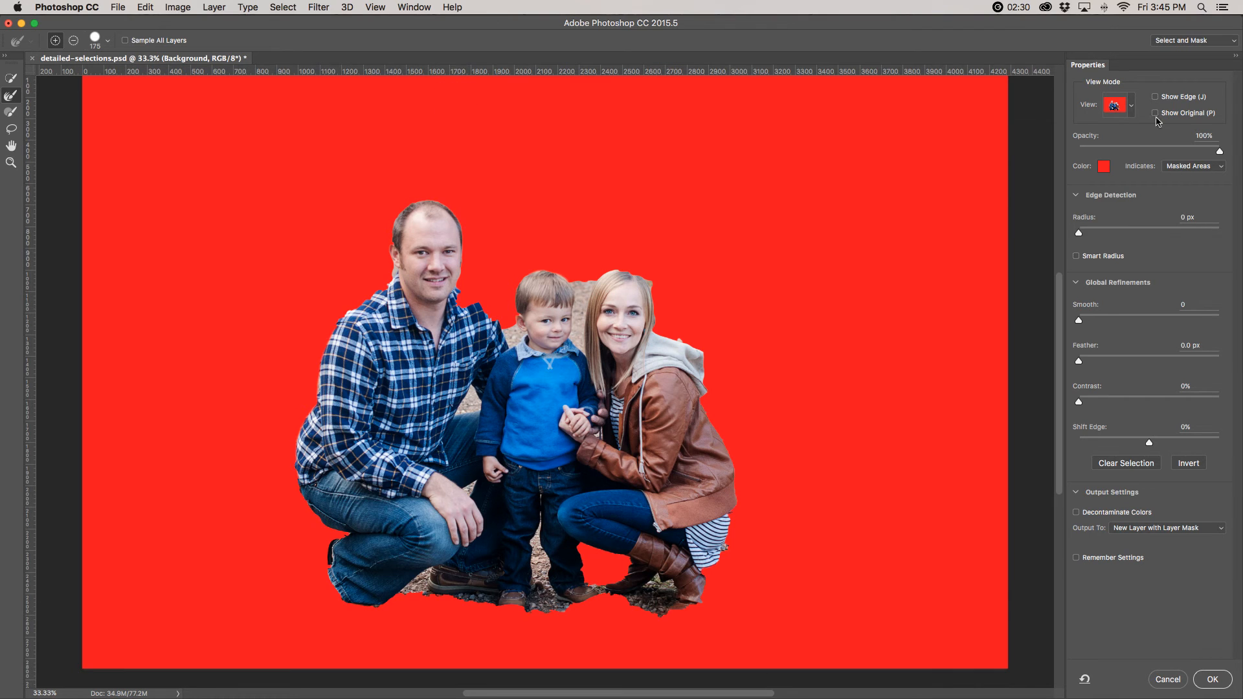
pyautogui.click(1119, 105)
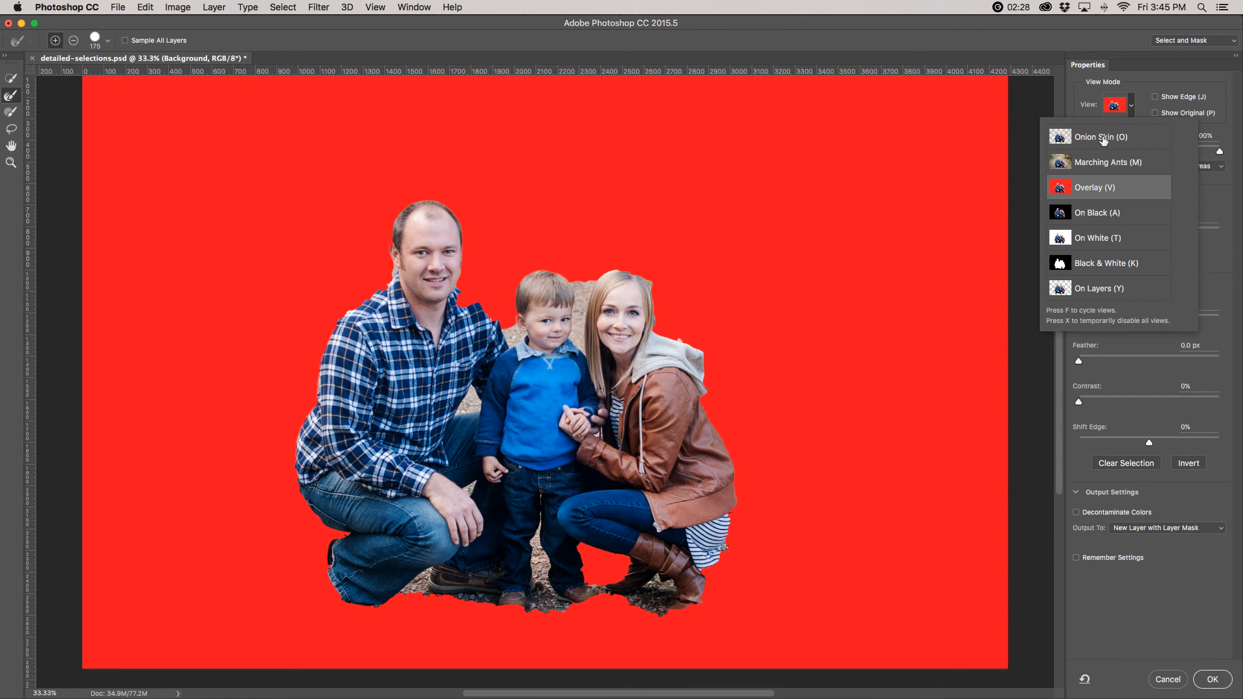
pyautogui.click(1098, 238)
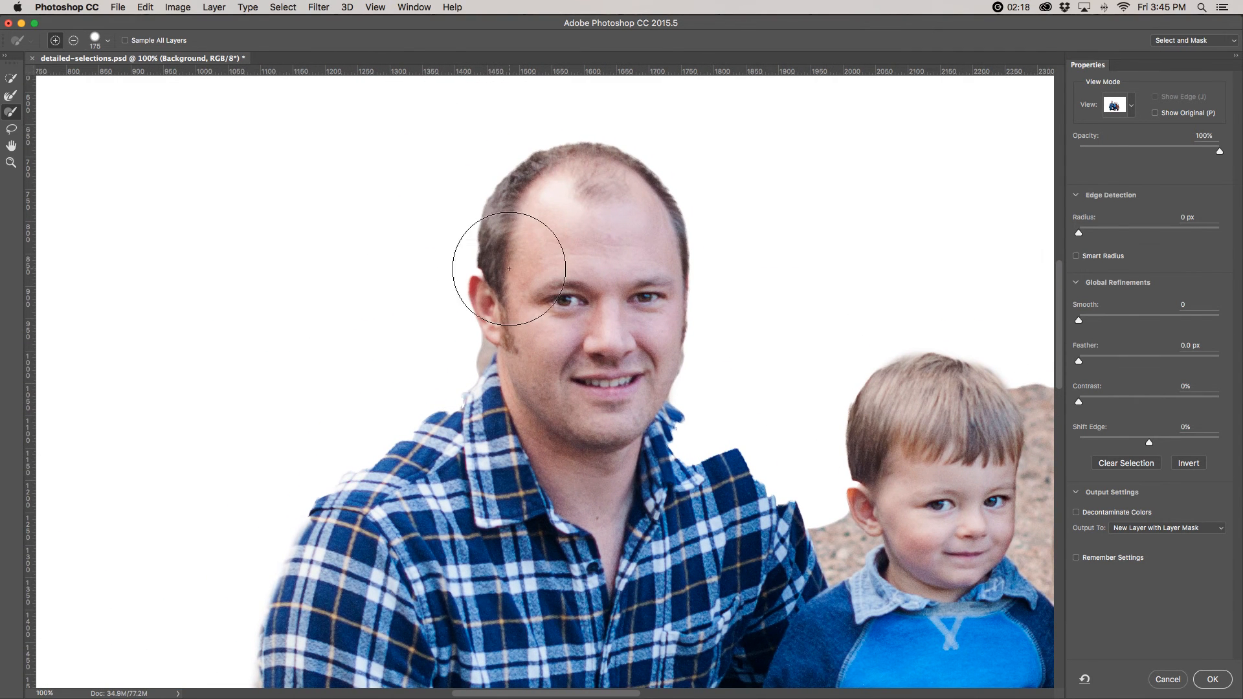
# Step: Lower the Refine Edge Brush hardness to about 35% and brush the edge above the man's head
pyautogui.click(108, 40)
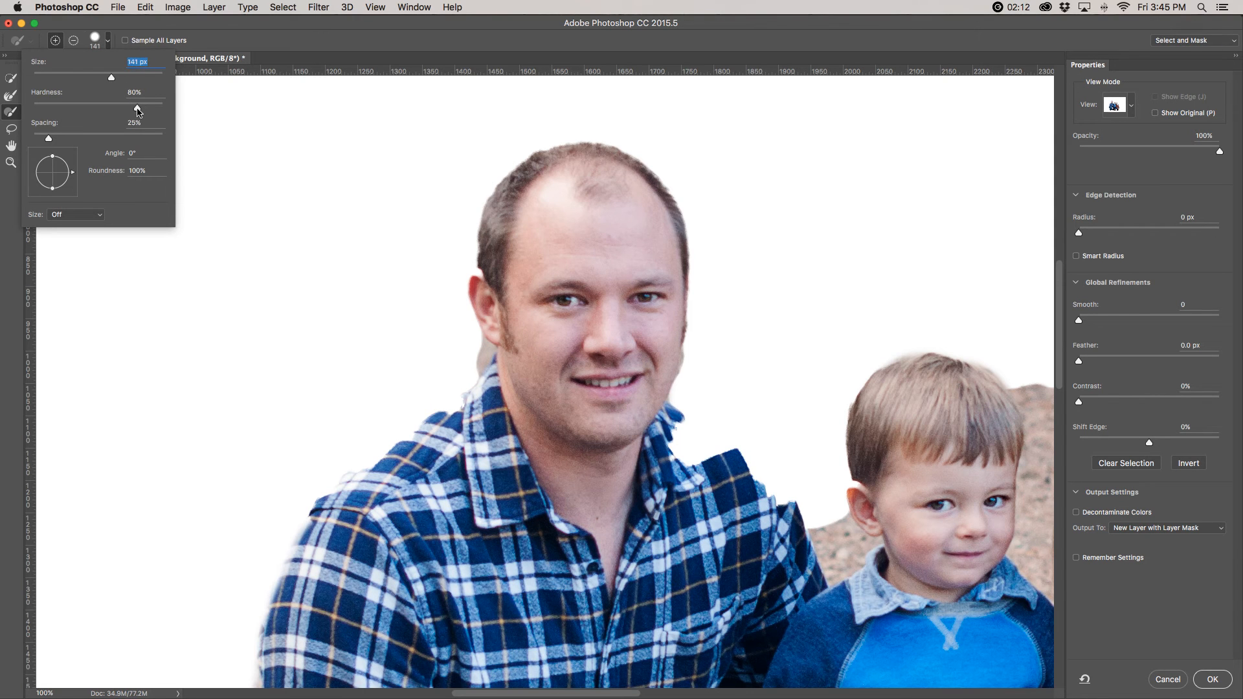
pyautogui.moveTo(136, 109); pyautogui.dragTo(79, 109)
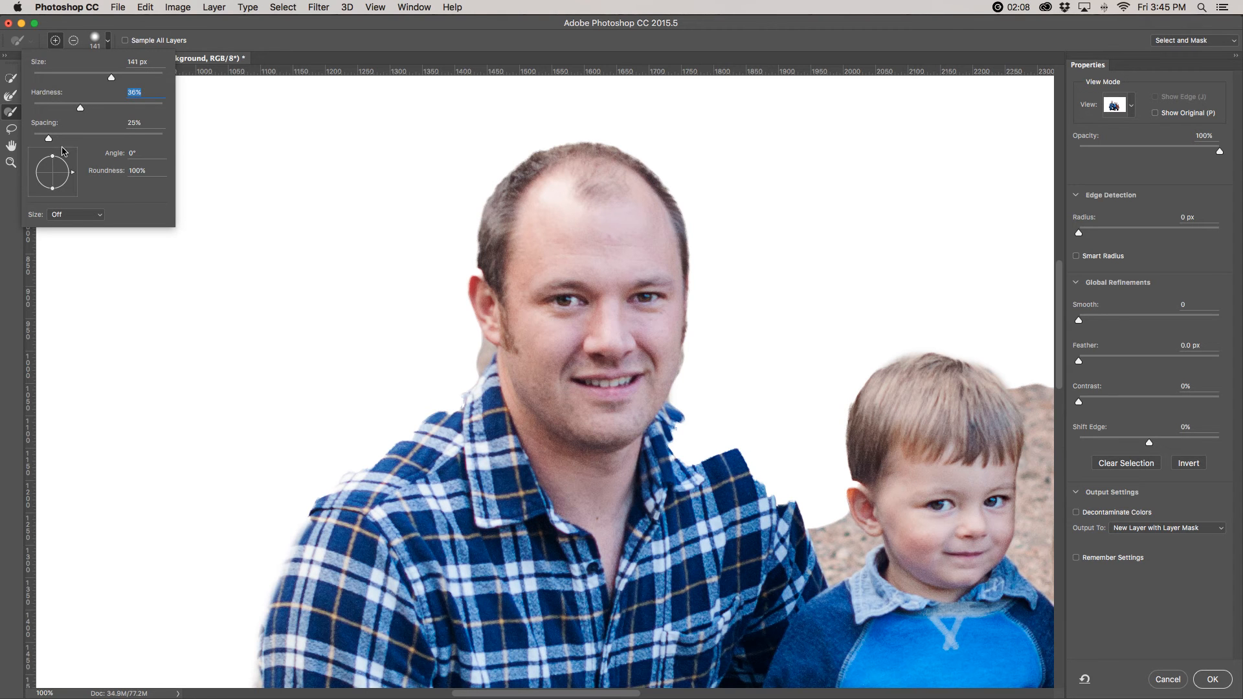
pyautogui.moveTo(80, 107); pyautogui.dragTo(83, 107)
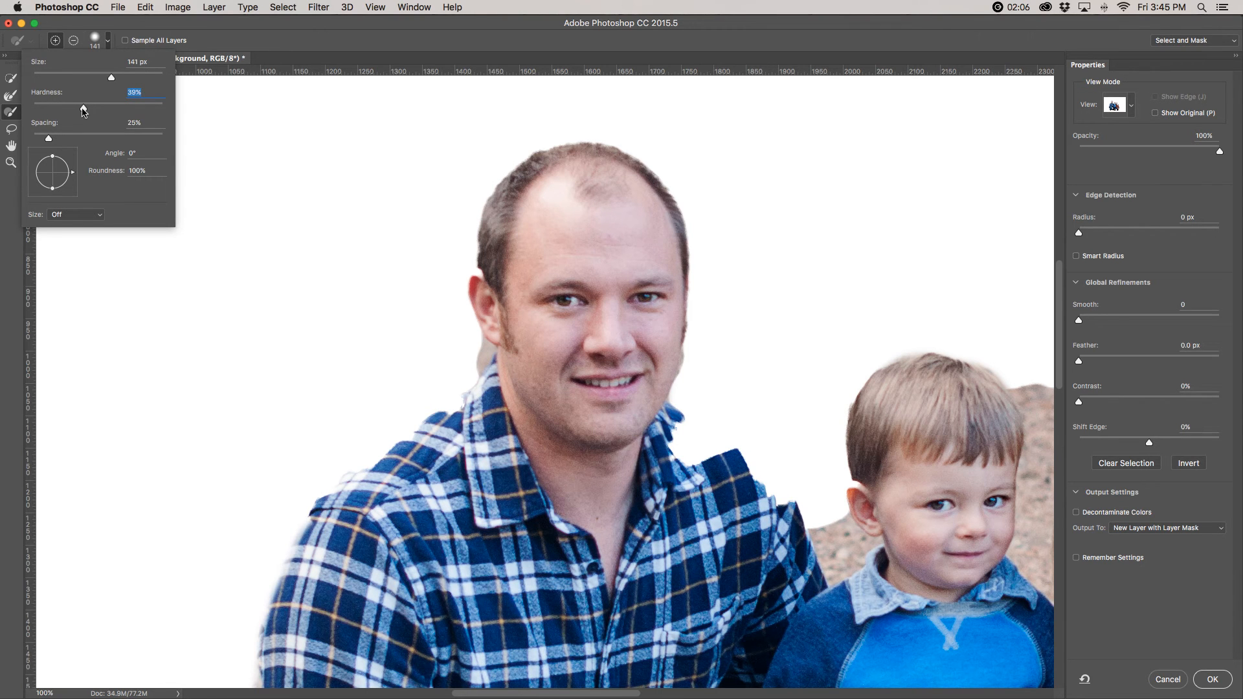
pyautogui.click(440, 175)
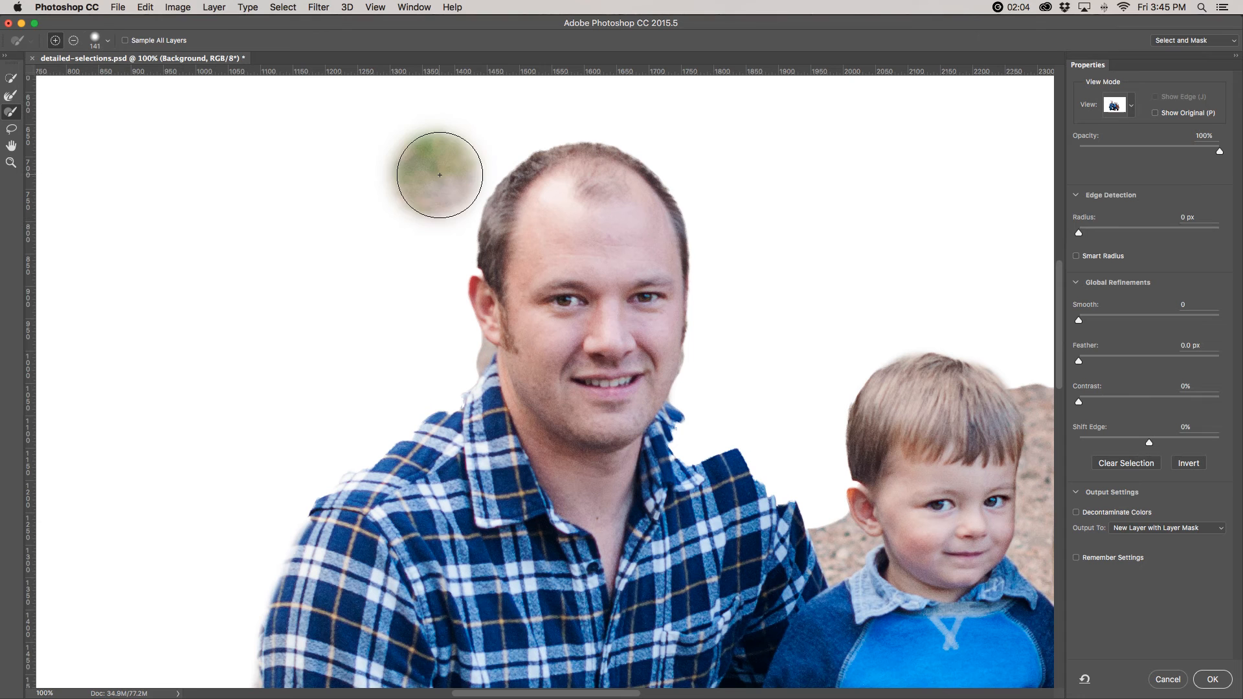
pyautogui.click(440, 175)
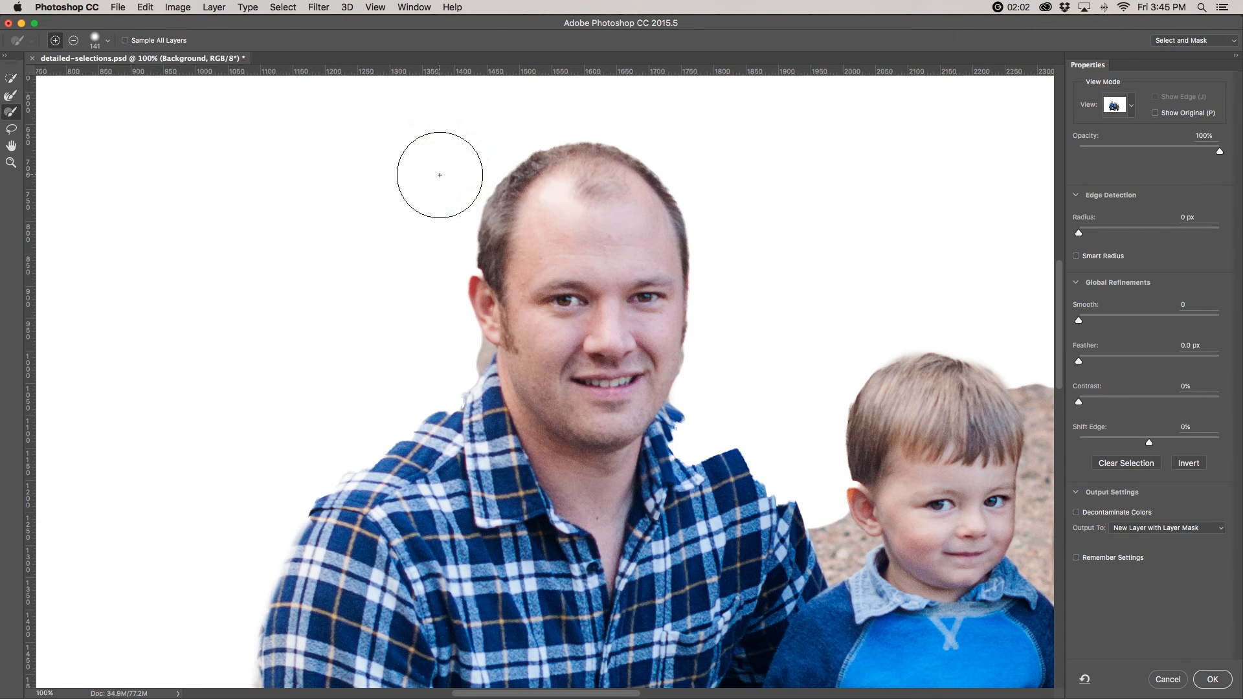
pyautogui.moveTo(599, 386)
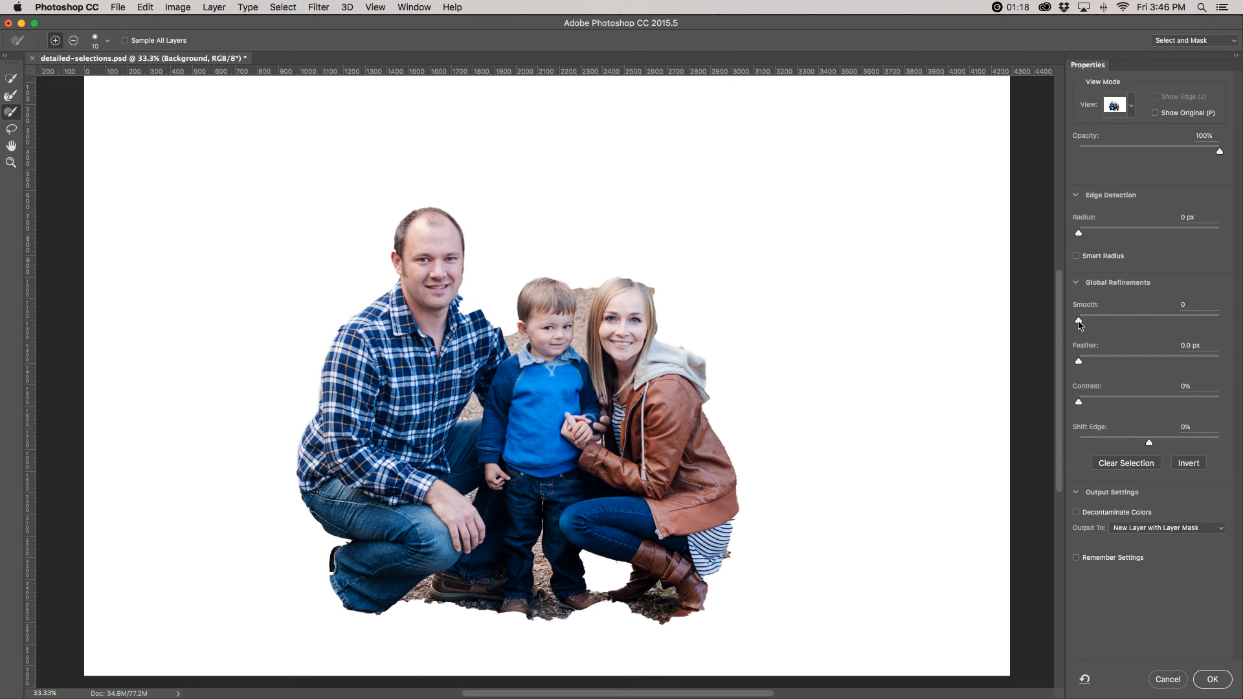
pyautogui.moveTo(1120, 357)
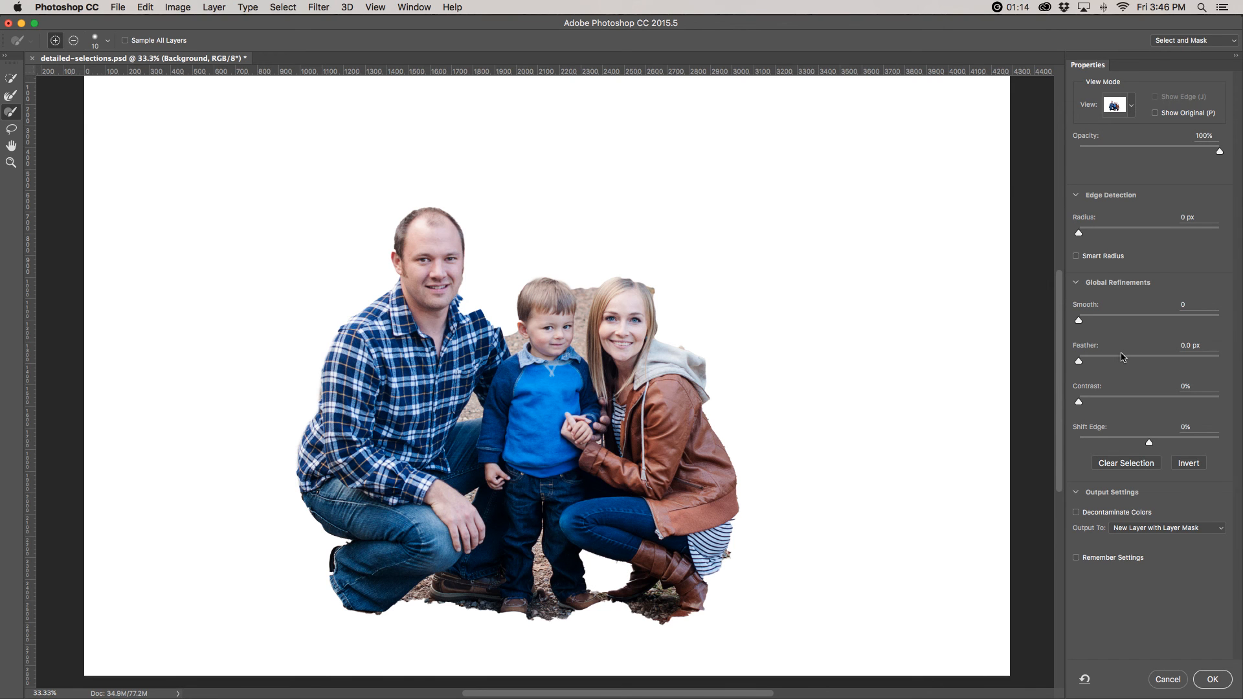
pyautogui.moveTo(555, 260)
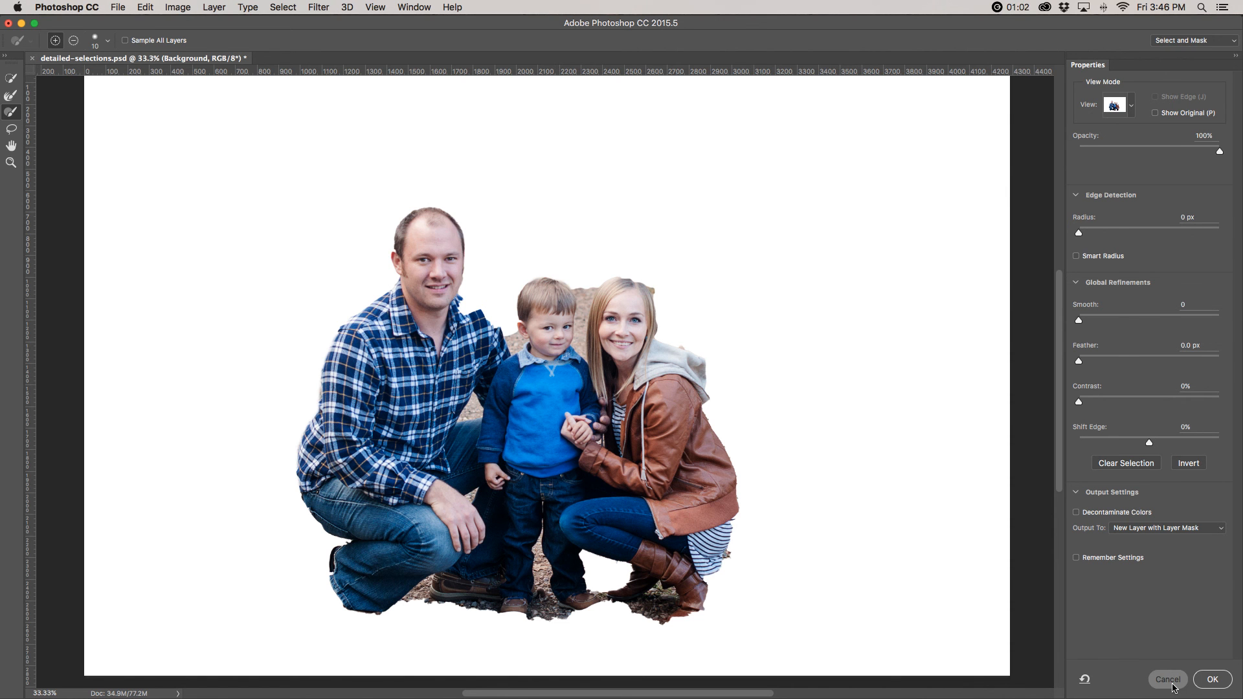
# Step: Cancel Select and Mask and show the Background copy and Color Fill 1 layers again
pyautogui.click(1212, 680)
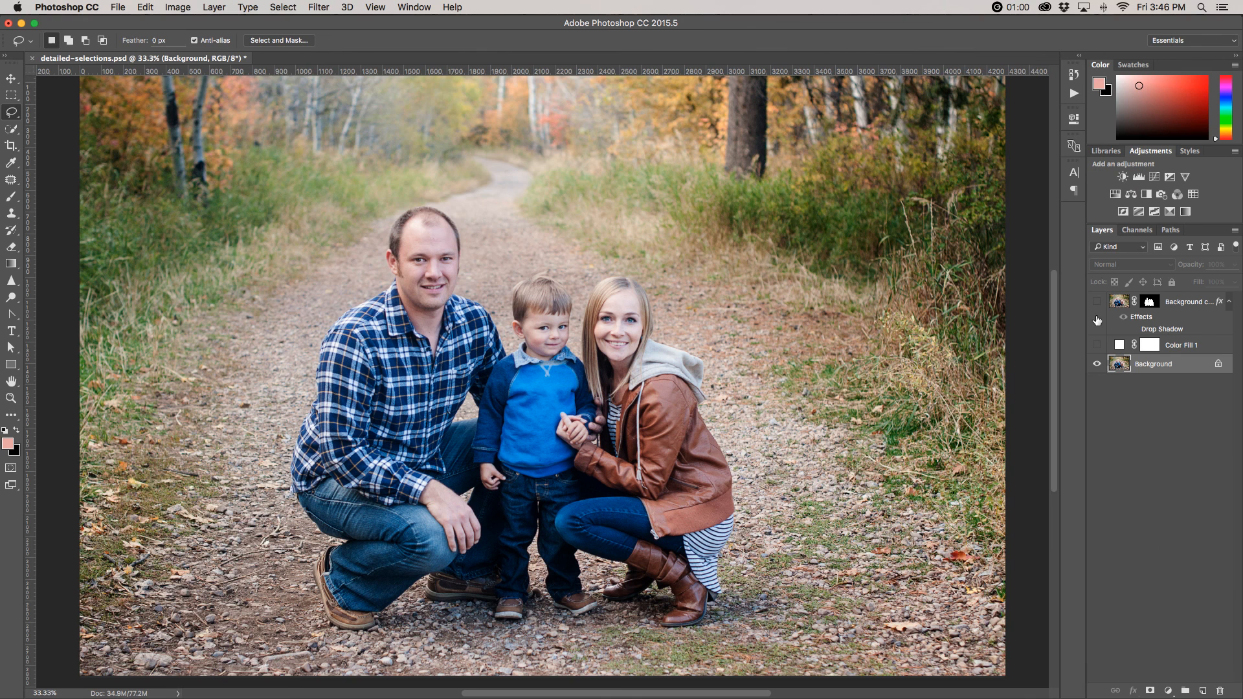
pyautogui.click(1097, 367)
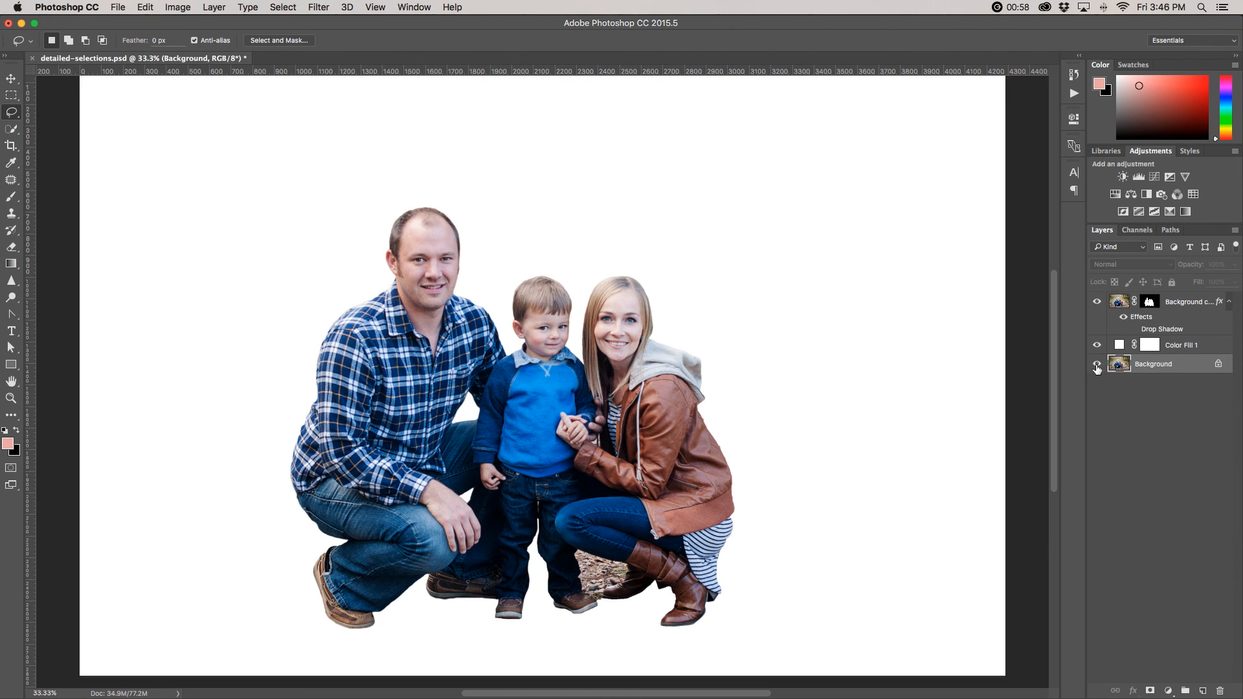
pyautogui.click(1098, 364)
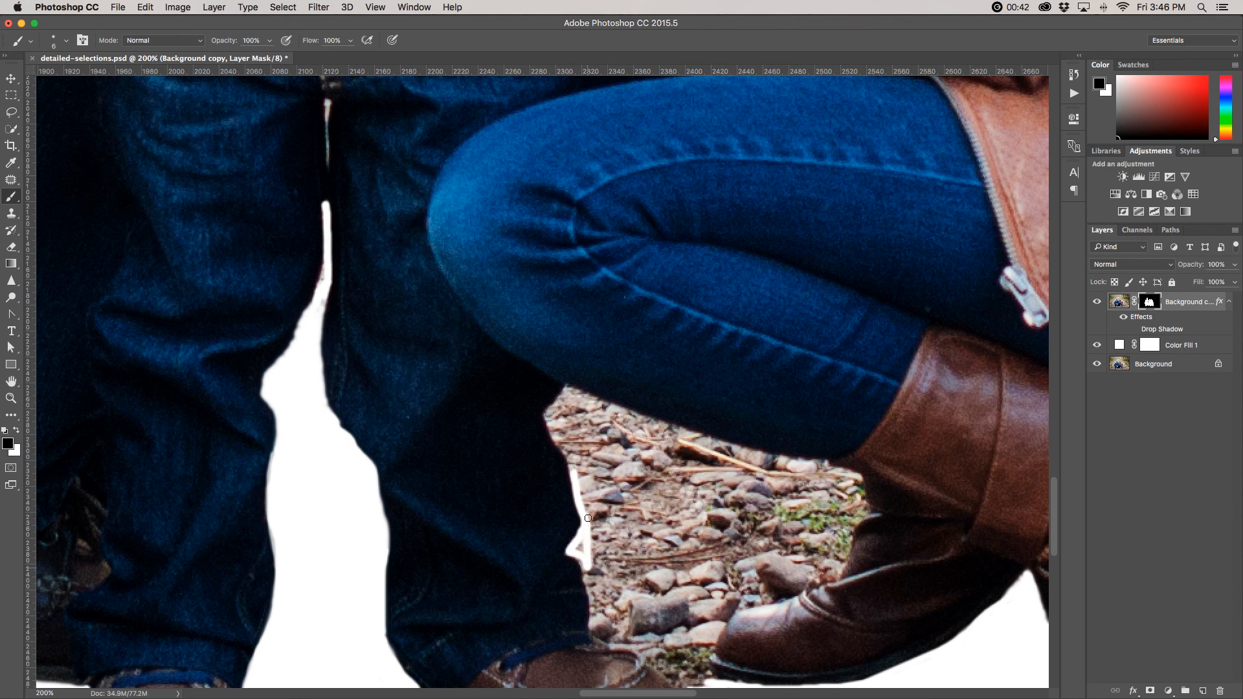
pyautogui.moveTo(839, 452)
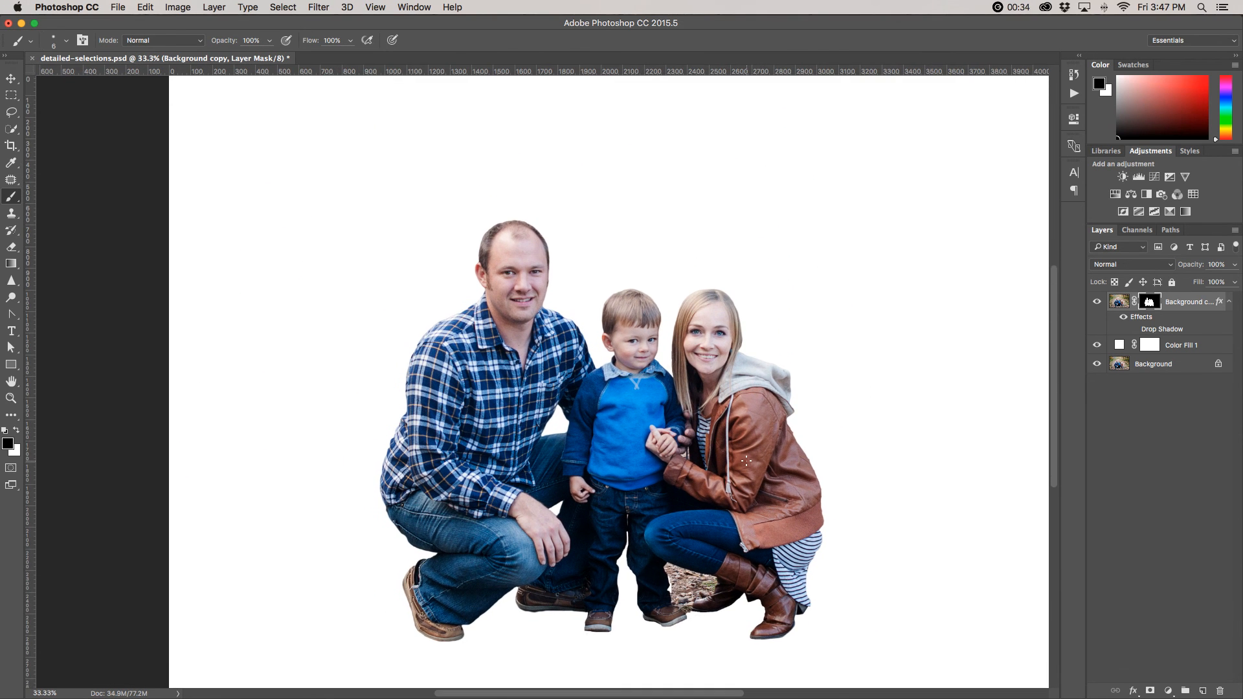
pyautogui.moveTo(830, 370)
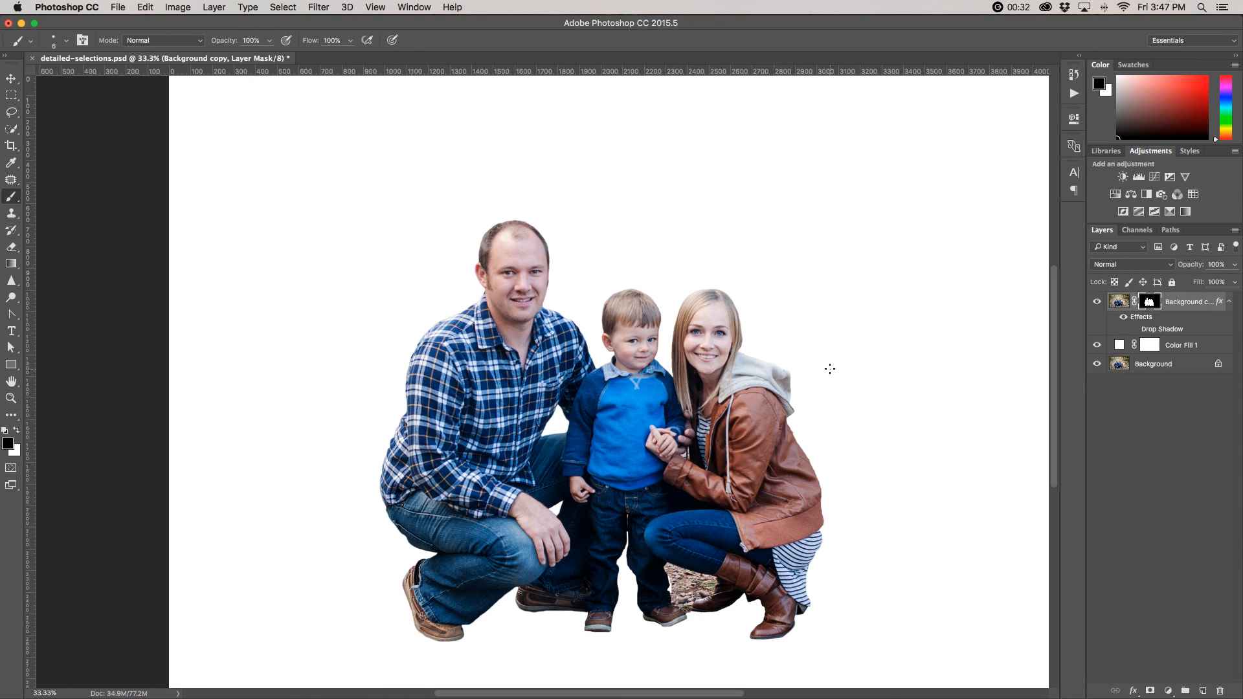